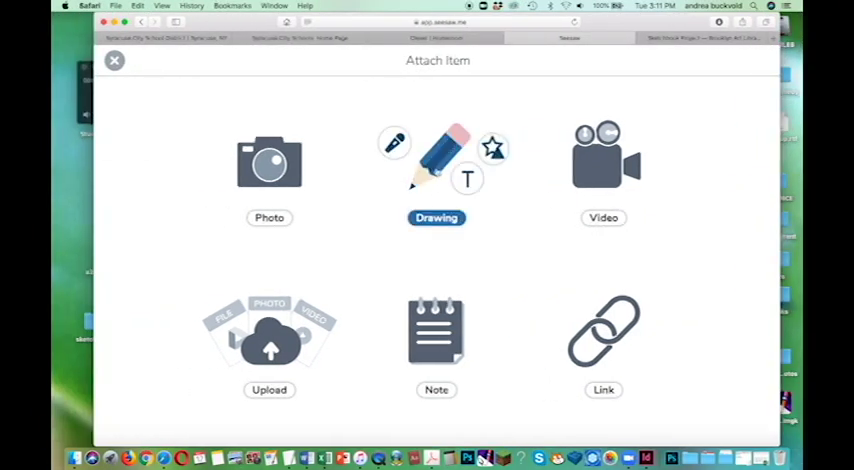
# Choose Drawing on the Attach item screen to open a blank canvas.
pyautogui.click(436, 167)
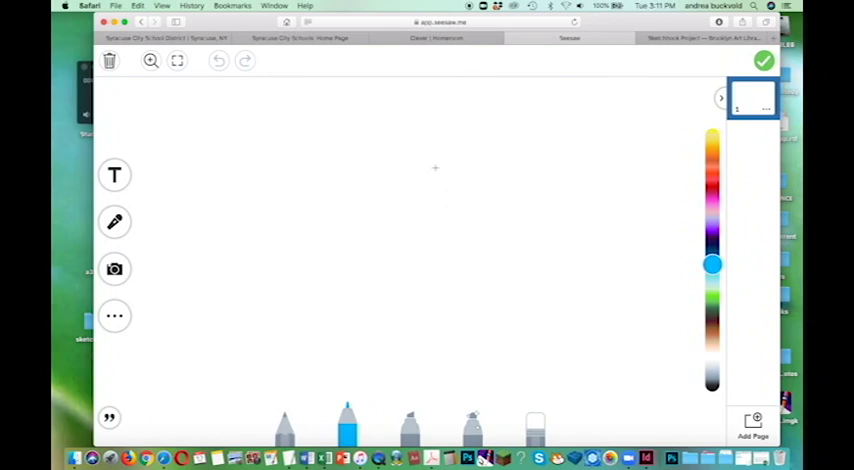
pyautogui.moveTo(322, 140)
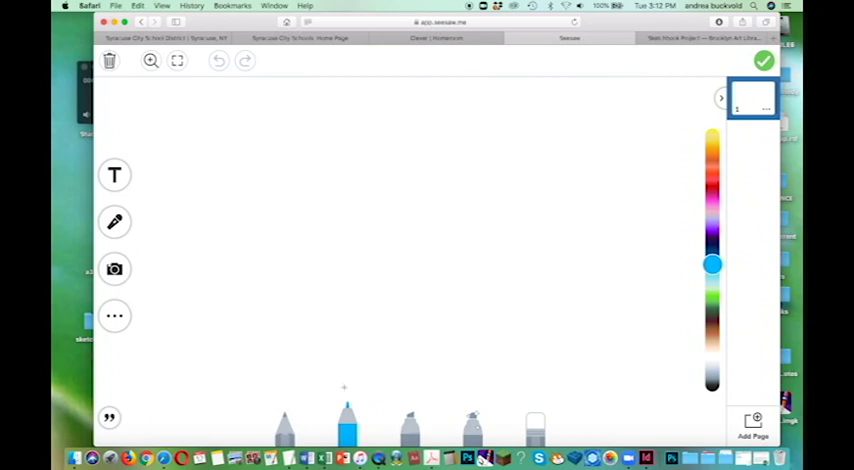
pyautogui.moveTo(423, 76)
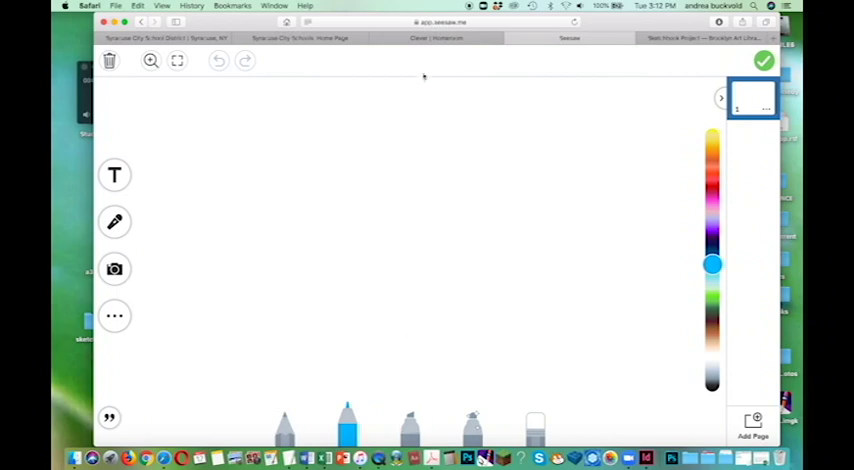
pyautogui.moveTo(706, 380)
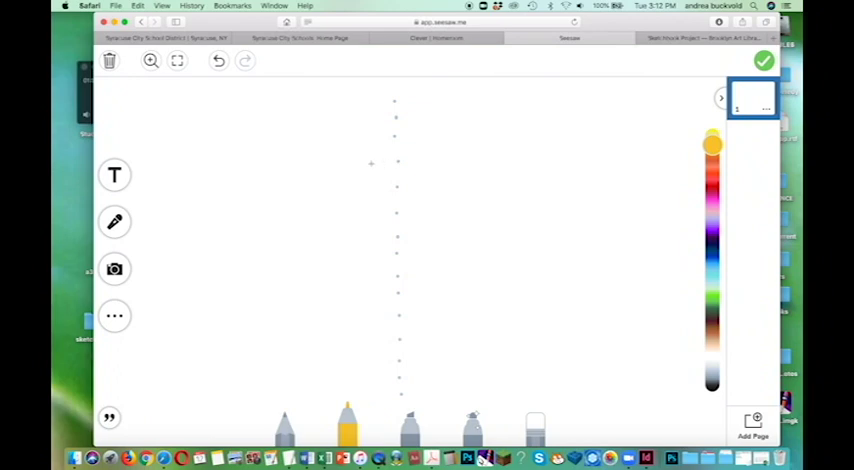
pyautogui.moveTo(483, 160)
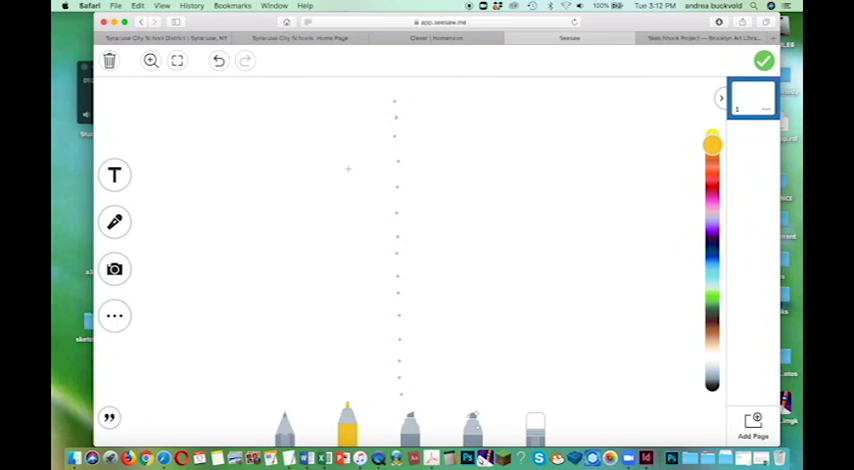
# Draw a yellow oval rim and a tapering U-shaped bowl centred on the guideline.
pyautogui.moveTo(348, 162); pyautogui.dragTo(423, 165)
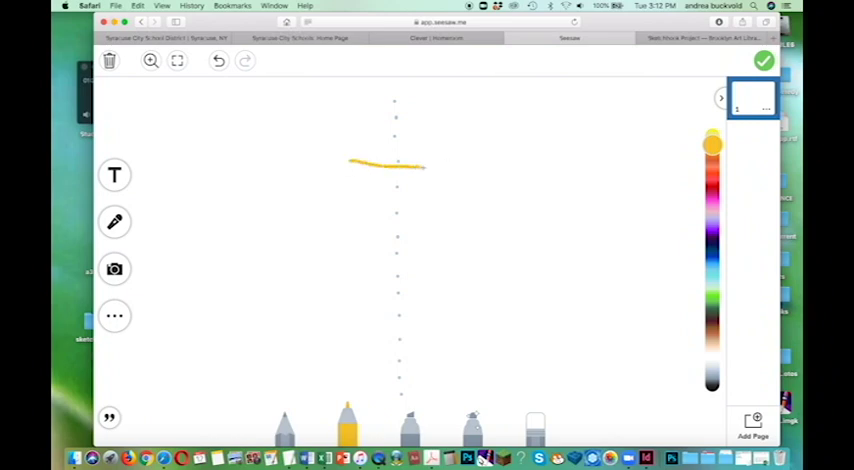
pyautogui.moveTo(423, 162); pyautogui.dragTo(347, 165)
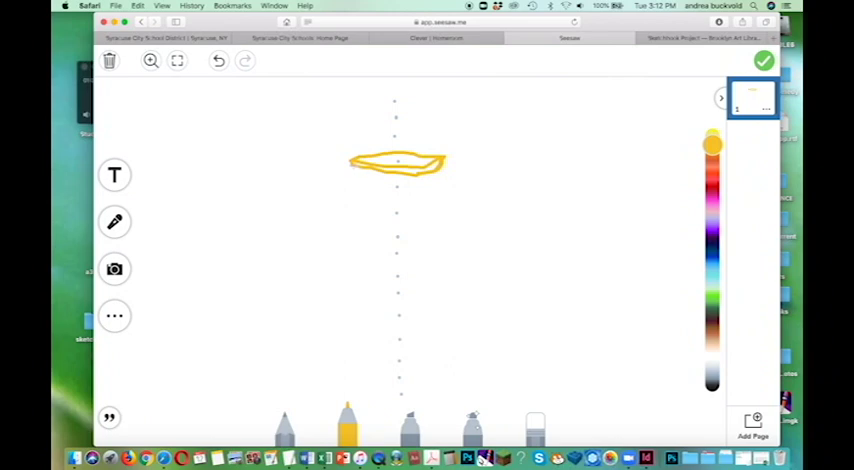
pyautogui.moveTo(356, 163); pyautogui.dragTo(356, 218)
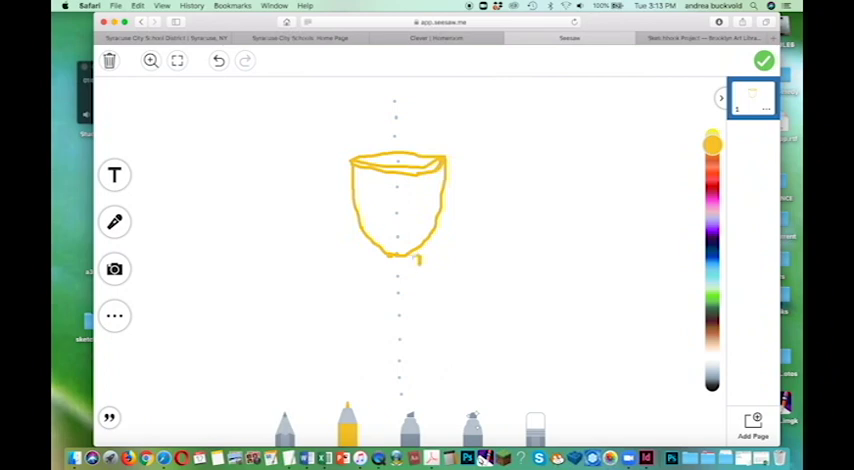
# Draw a short yellow neck and a thickened Z-shaped stem, and begin the left handle.
pyautogui.moveTo(380, 265); pyautogui.dragTo(420, 258)
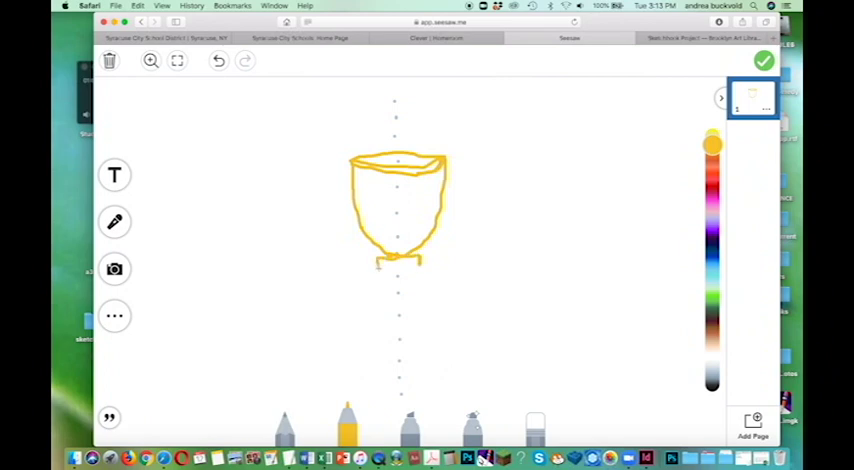
pyautogui.moveTo(382, 264); pyautogui.dragTo(420, 295)
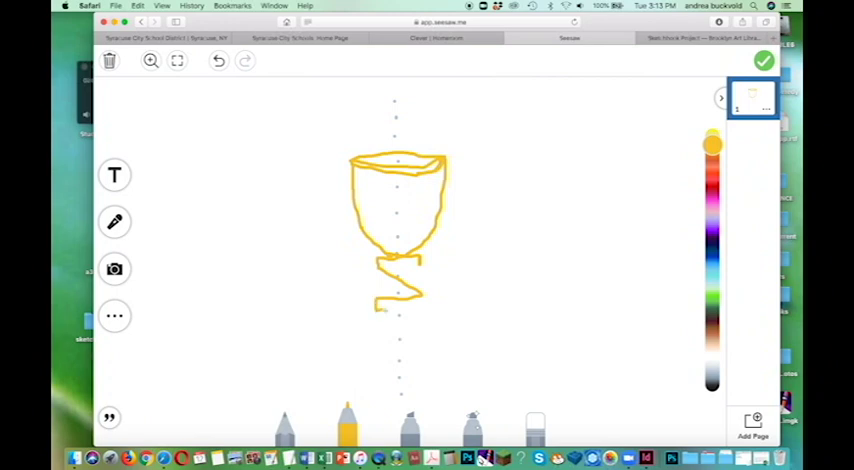
pyautogui.moveTo(378, 308); pyautogui.dragTo(425, 285)
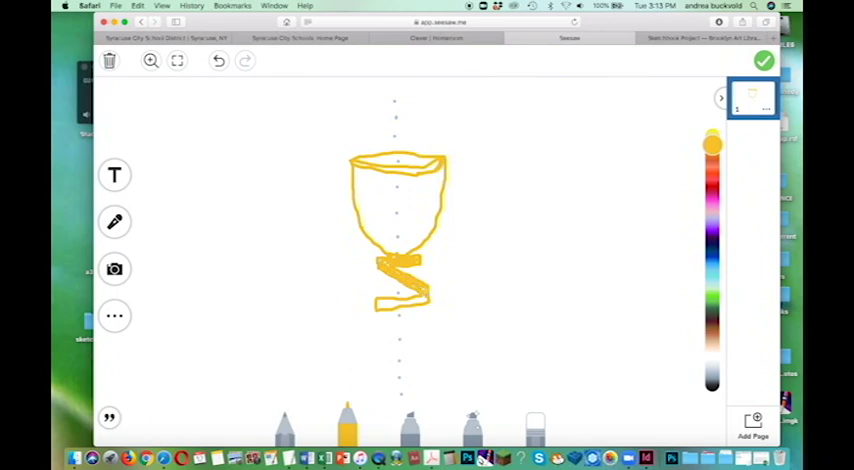
pyautogui.moveTo(375, 305); pyautogui.dragTo(420, 298)
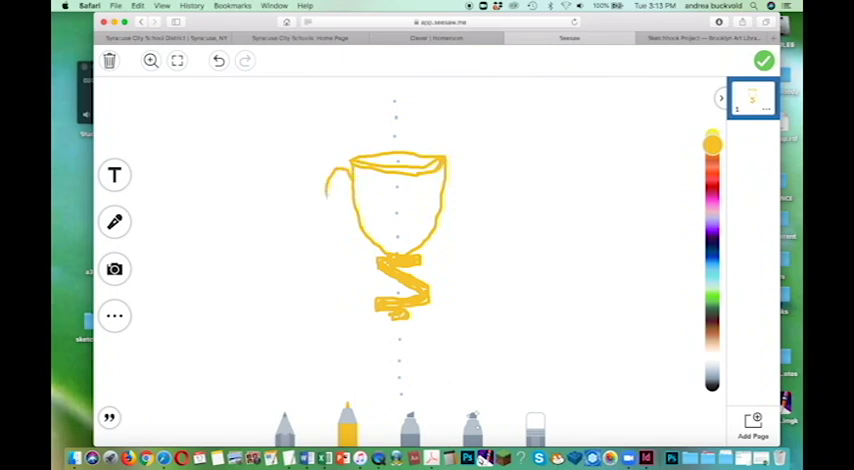
# Draw curved handles on both sides of the cup and a wide rectangular base below.
pyautogui.moveTo(325, 190); pyautogui.dragTo(355, 230)
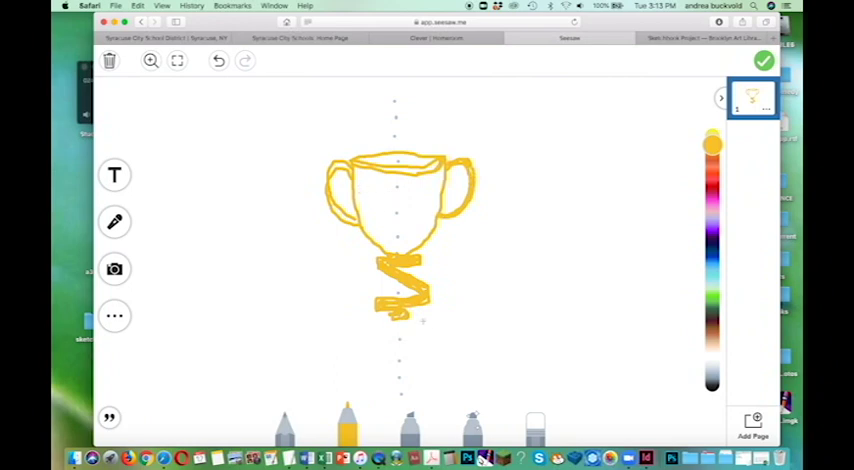
pyautogui.moveTo(360, 320); pyautogui.dragTo(420, 322)
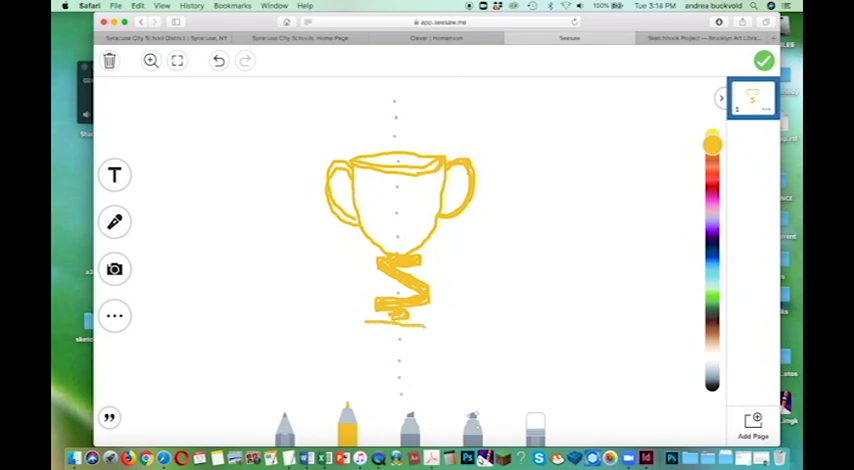
pyautogui.moveTo(375, 337); pyautogui.dragTo(435, 322)
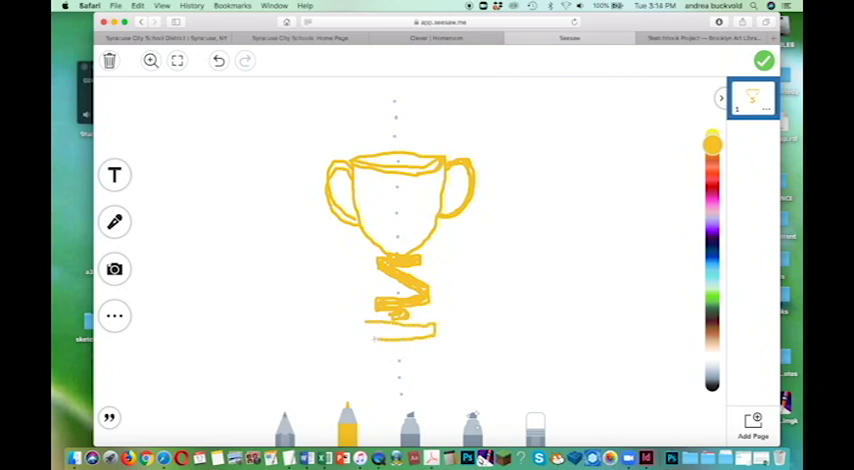
pyautogui.moveTo(370, 338); pyautogui.dragTo(440, 328)
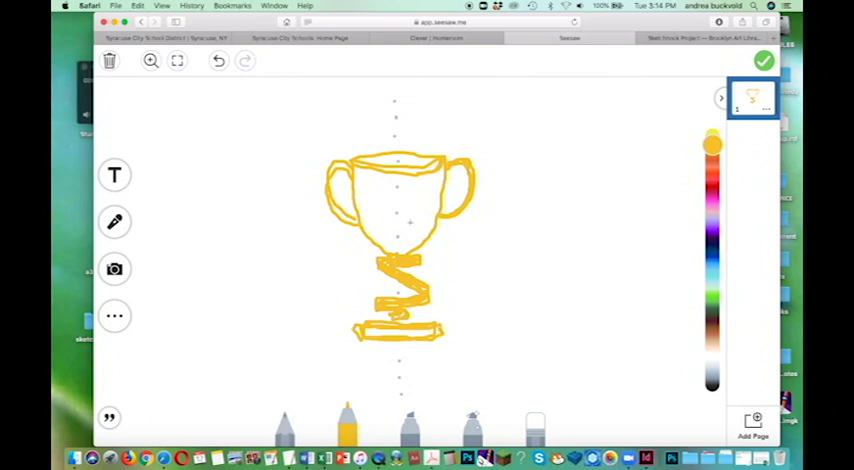
pyautogui.moveTo(382, 194)
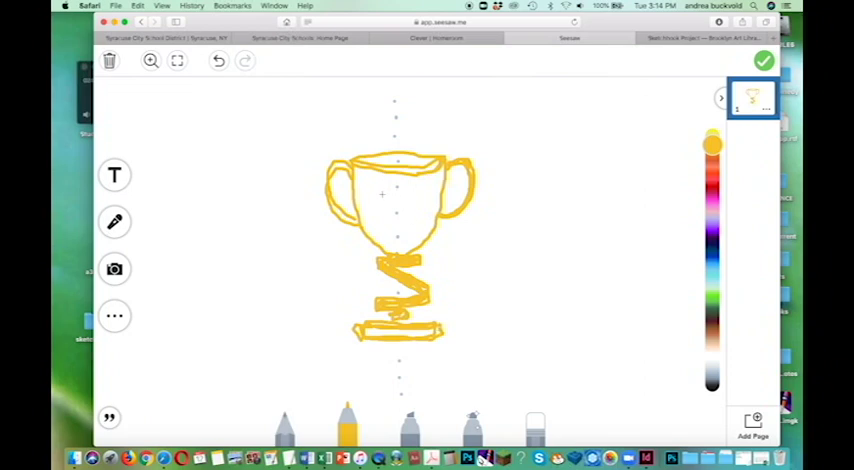
# Draw a numeral 1 on the cup, shade it orange, and fill a grey base.
pyautogui.moveTo(400, 185); pyautogui.dragTo(398, 210)
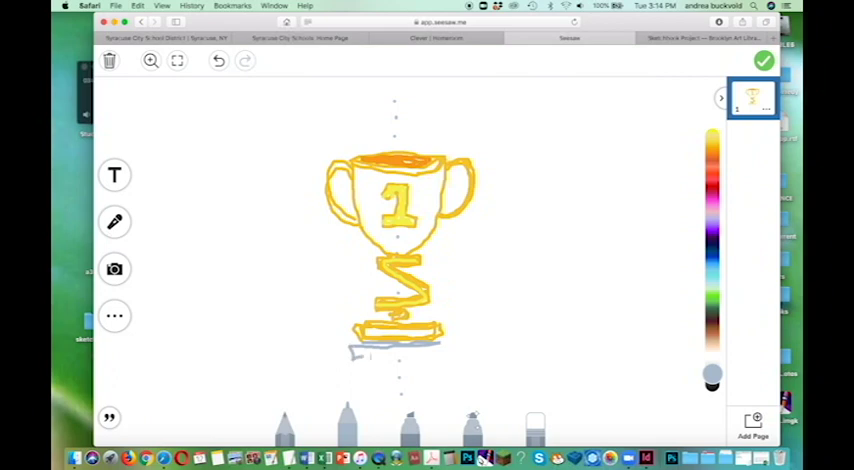
pyautogui.moveTo(355, 350); pyautogui.dragTo(450, 348)
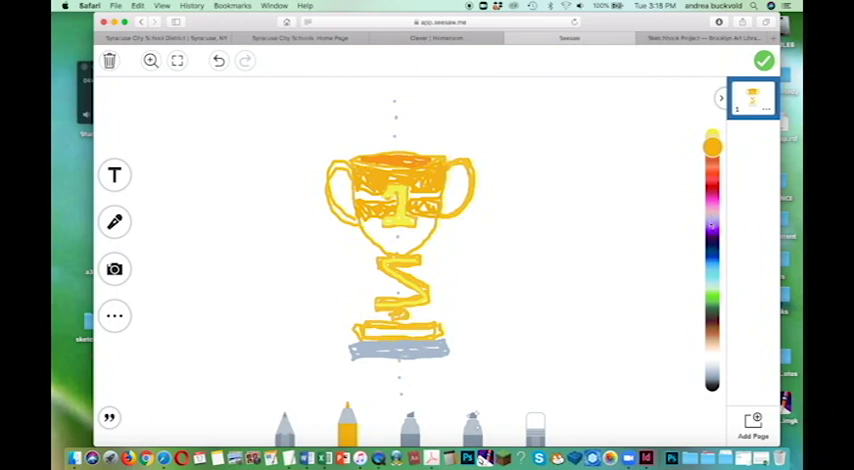
# Dot a row of small decorative marks along the top of the cup.
pyautogui.moveTo(712, 147); pyautogui.dragTo(712, 263)
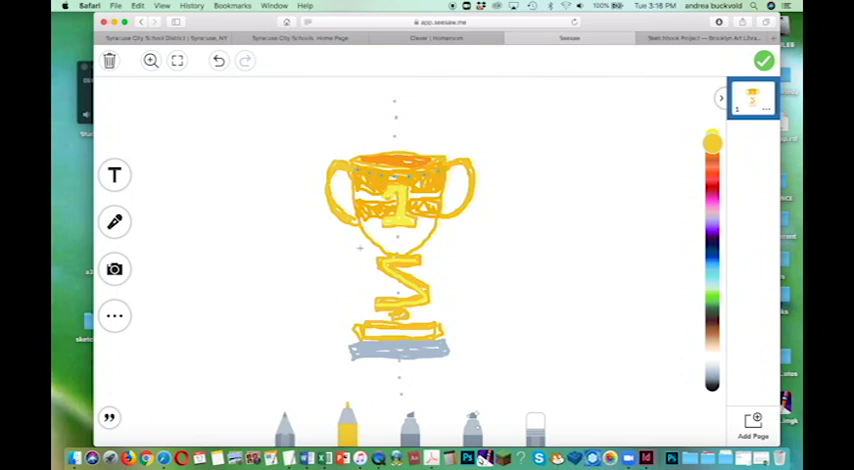
# Add the text label 'Ms.Buckvold Winner: Best late sleeper!' beside the trophy.
pyautogui.click(114, 176)
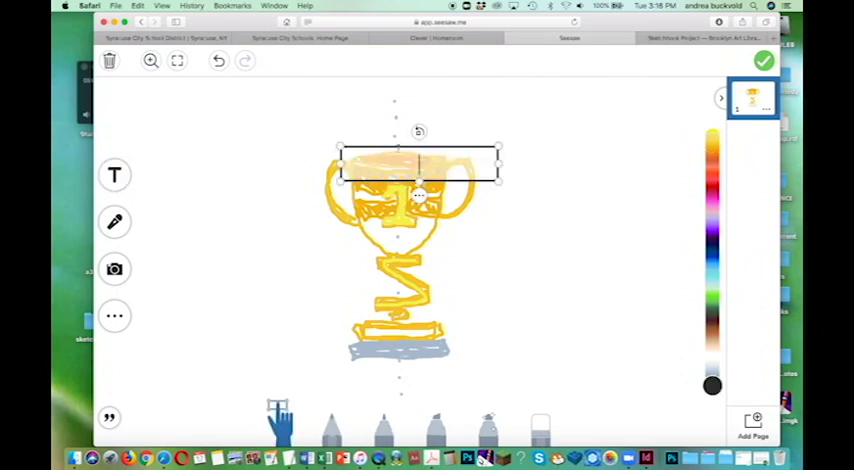
pyautogui.write('Ms.B')
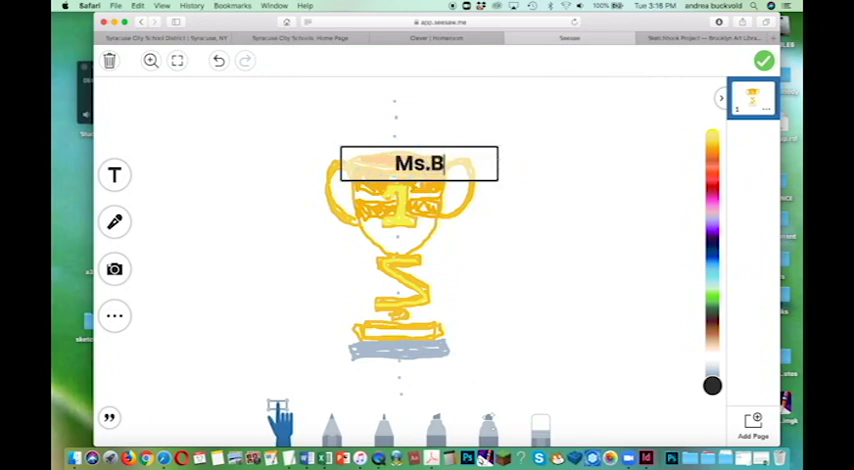
pyautogui.write('uckvold')
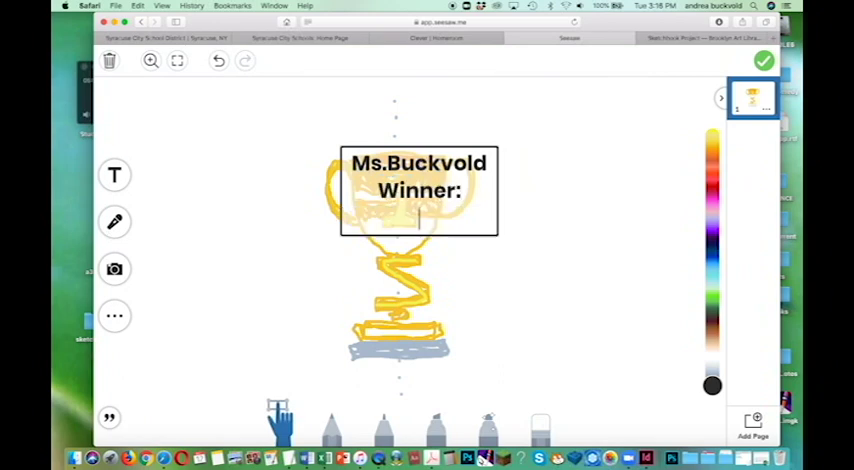
pyautogui.write('Best late')
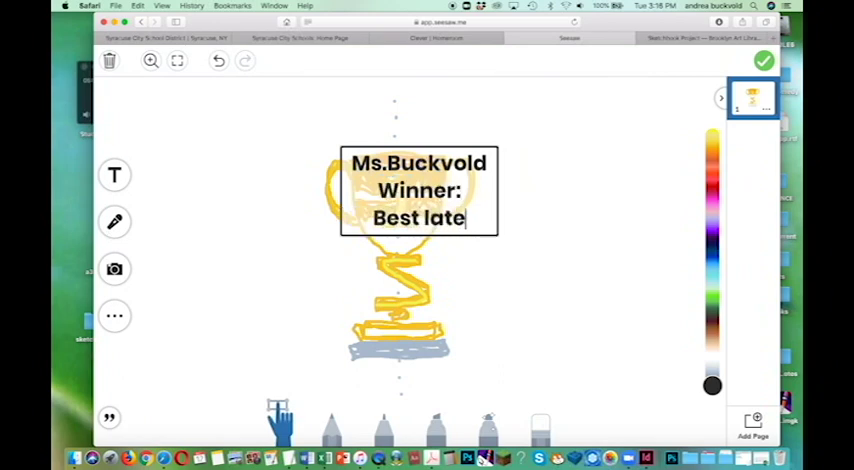
pyautogui.write('sleeper')
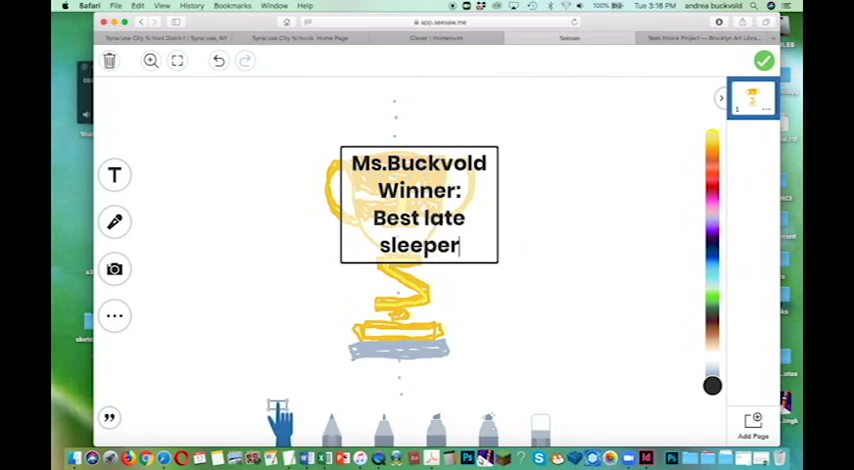
pyautogui.write('!')
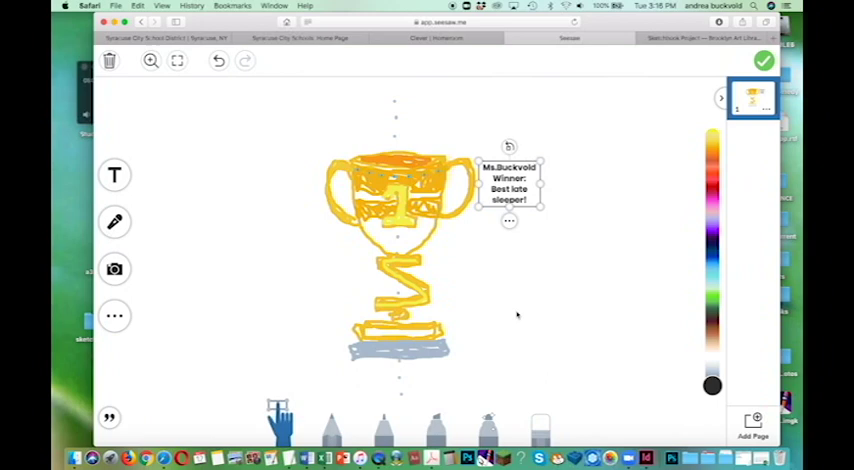
pyautogui.moveTo(502, 370)
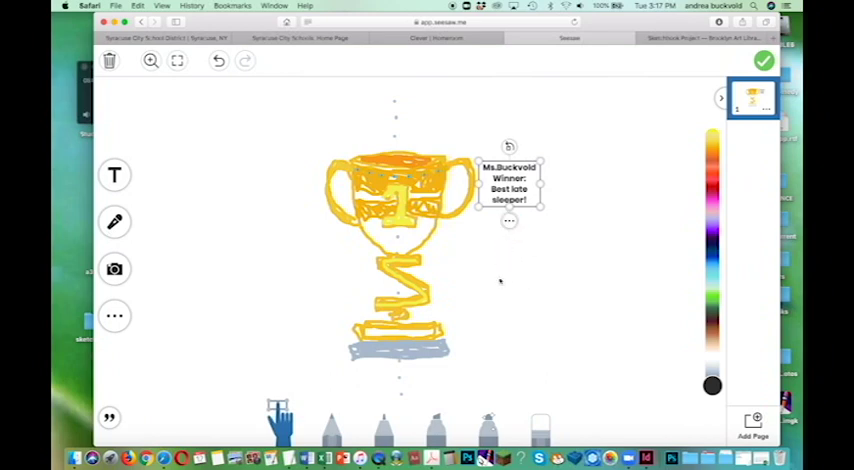
pyautogui.moveTo(496, 300)
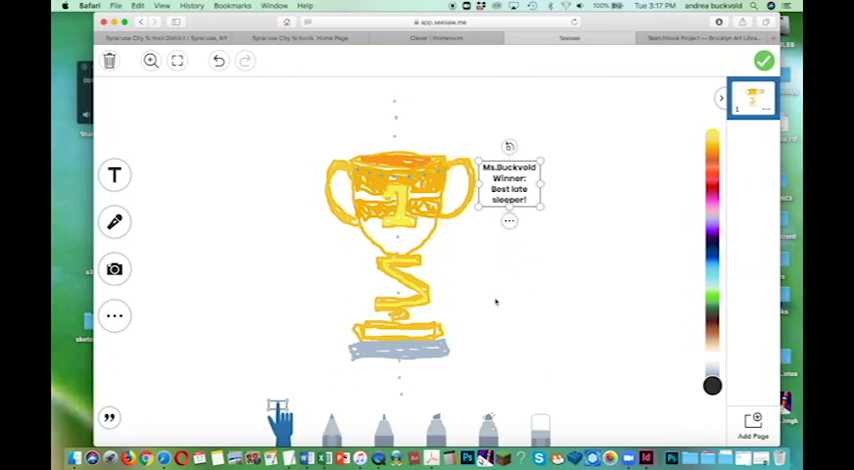